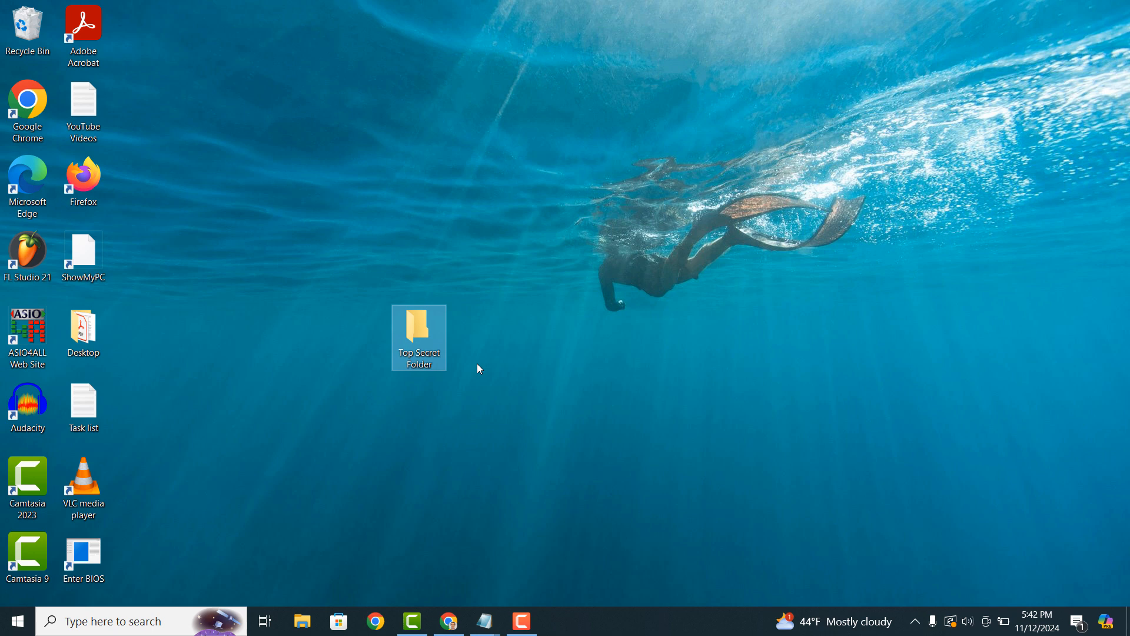
mouse_move(499, 328)
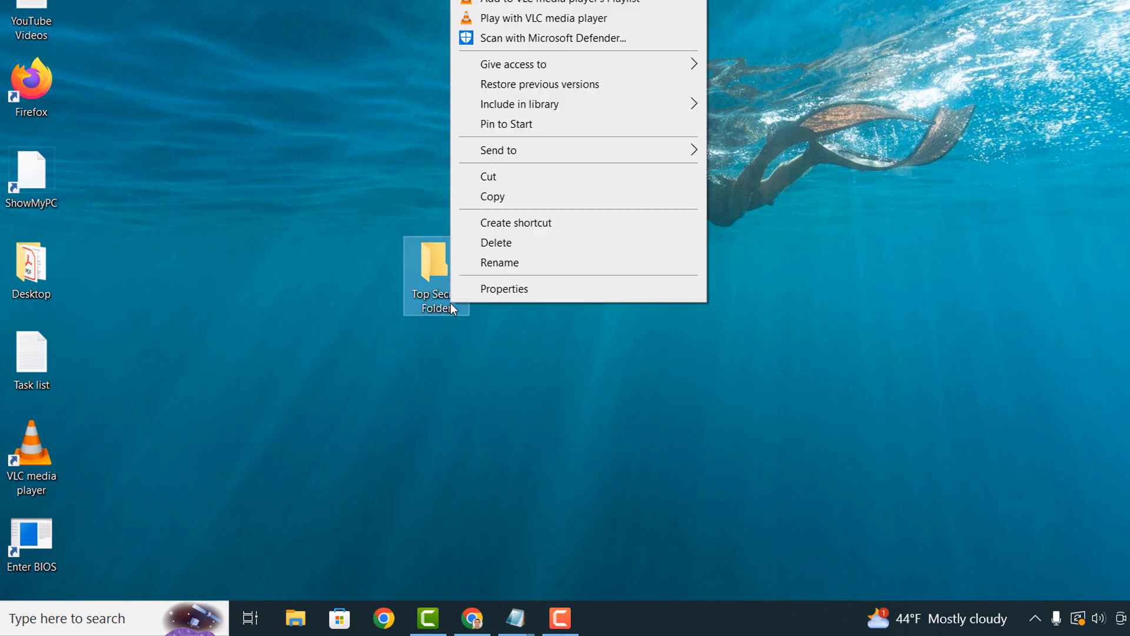
- Mark Top Secret Folder as Hidden in its Properties so it vanishes from the desktop
click(505, 289)
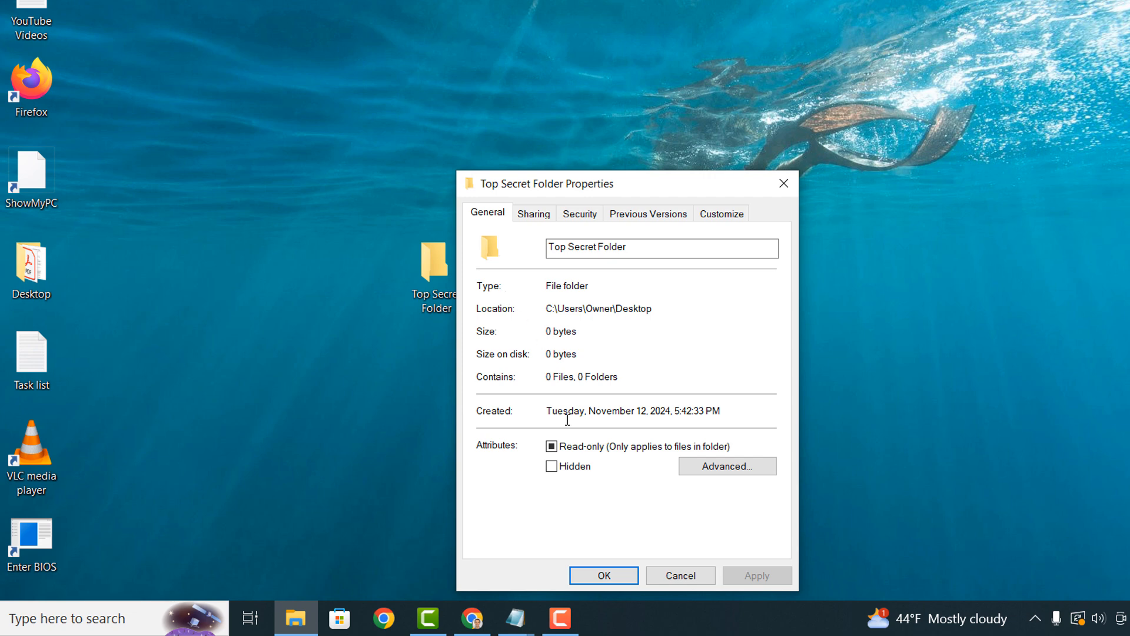
click(552, 466)
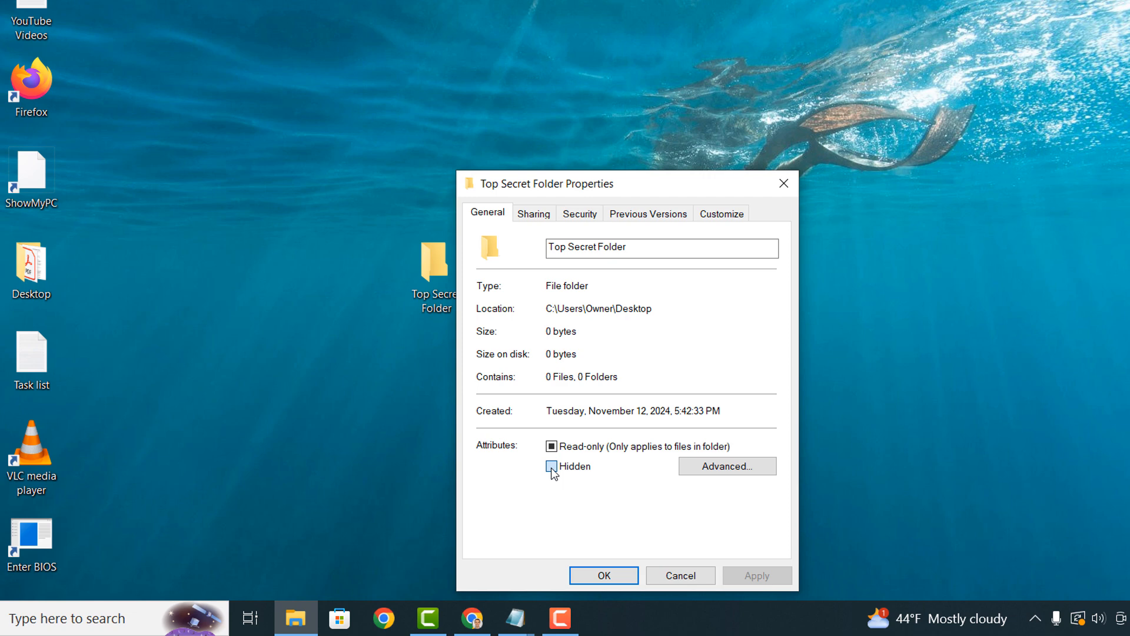
click(552, 467)
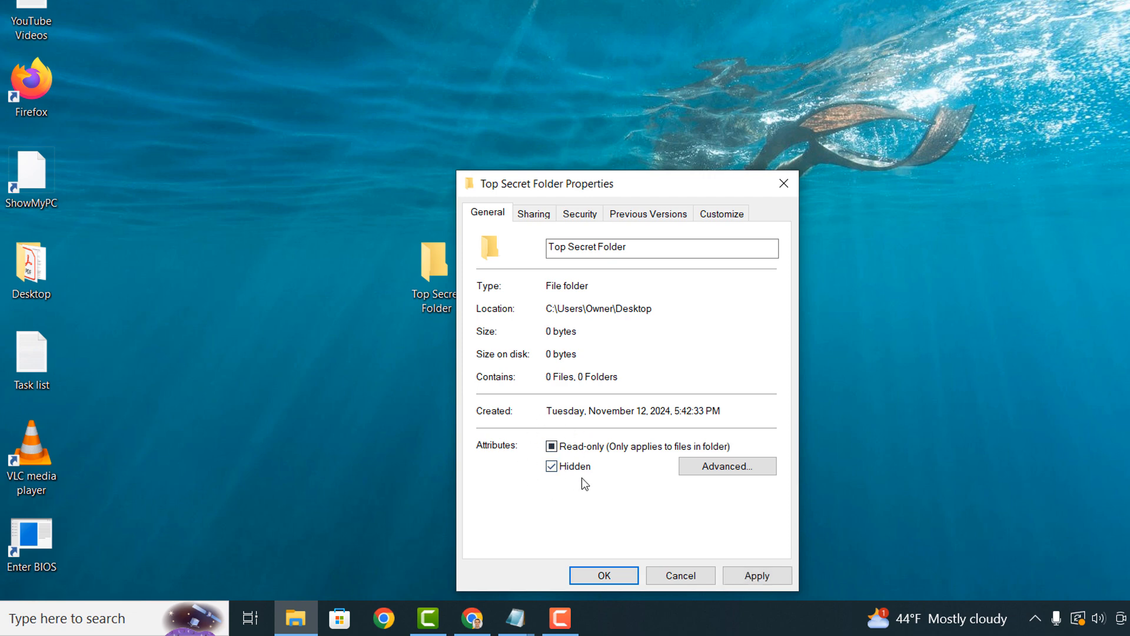
click(603, 576)
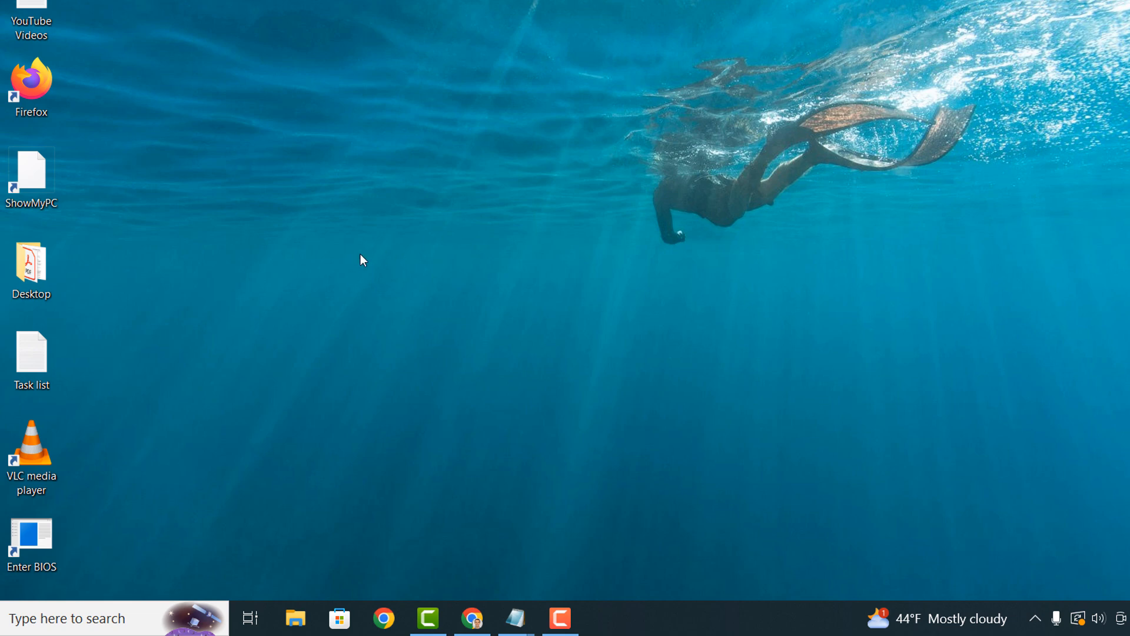
mouse_move(447, 359)
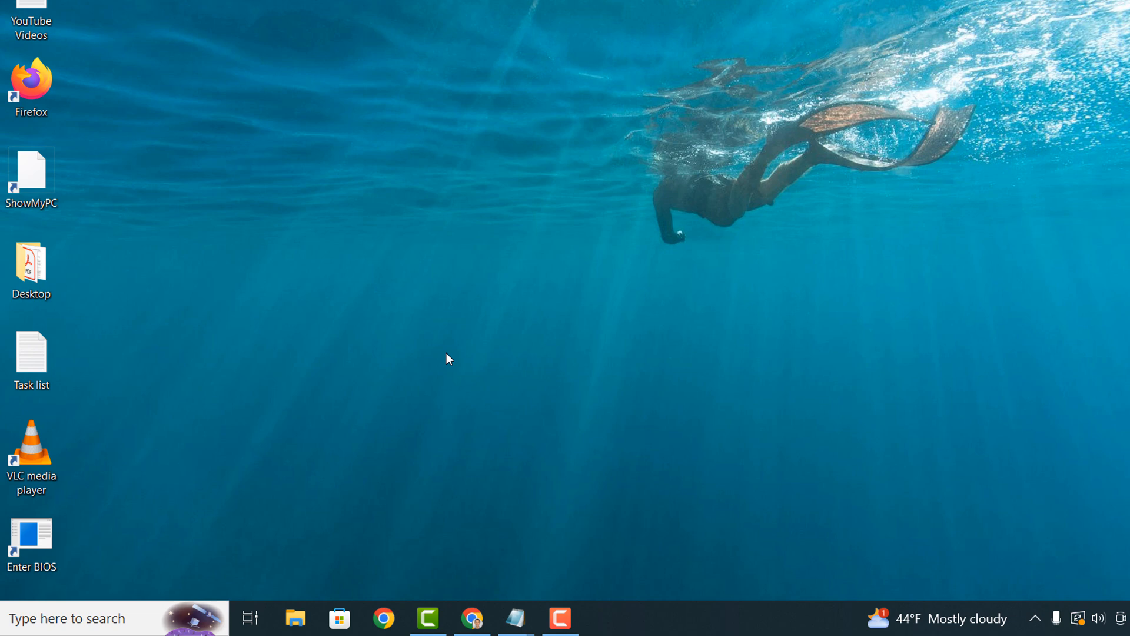
- Search for 'File Explorer' and launch File Explorer Options from the Settings results
click(12, 618)
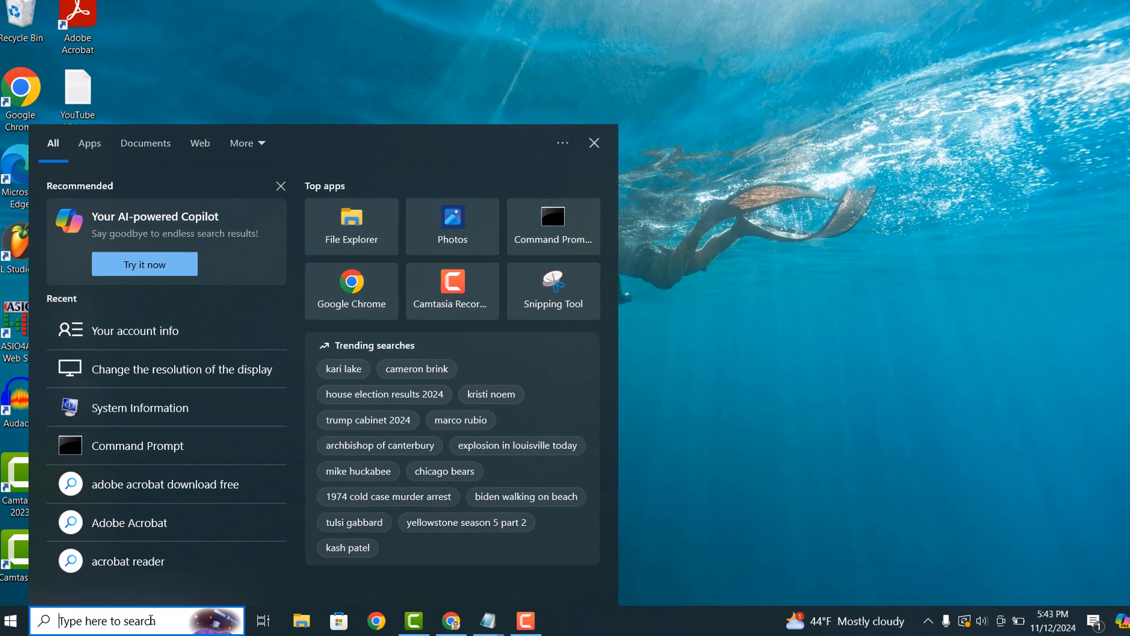
text(File Explorer)
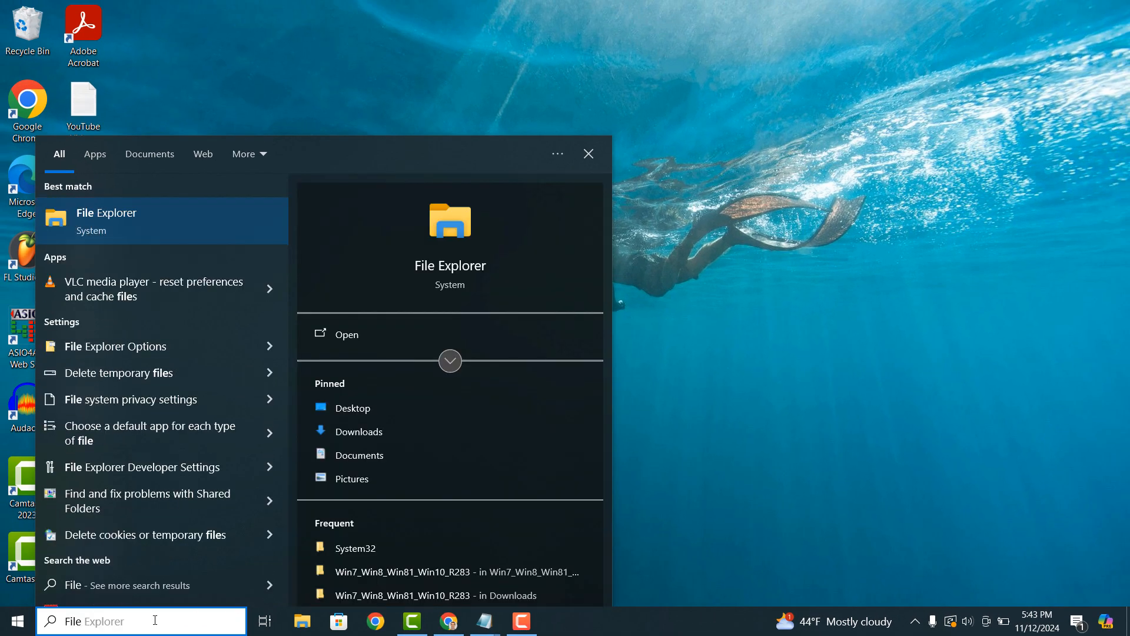
click(116, 346)
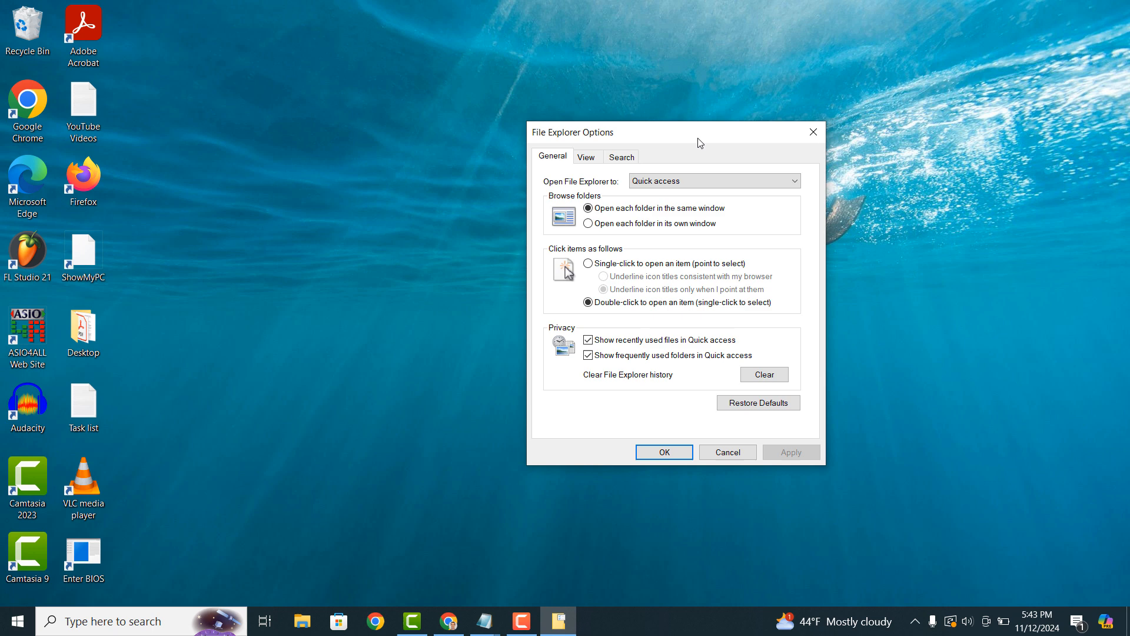
- Enable 'Show hidden files, folders, and drives' under View so the faded folder reappears
click(586, 156)
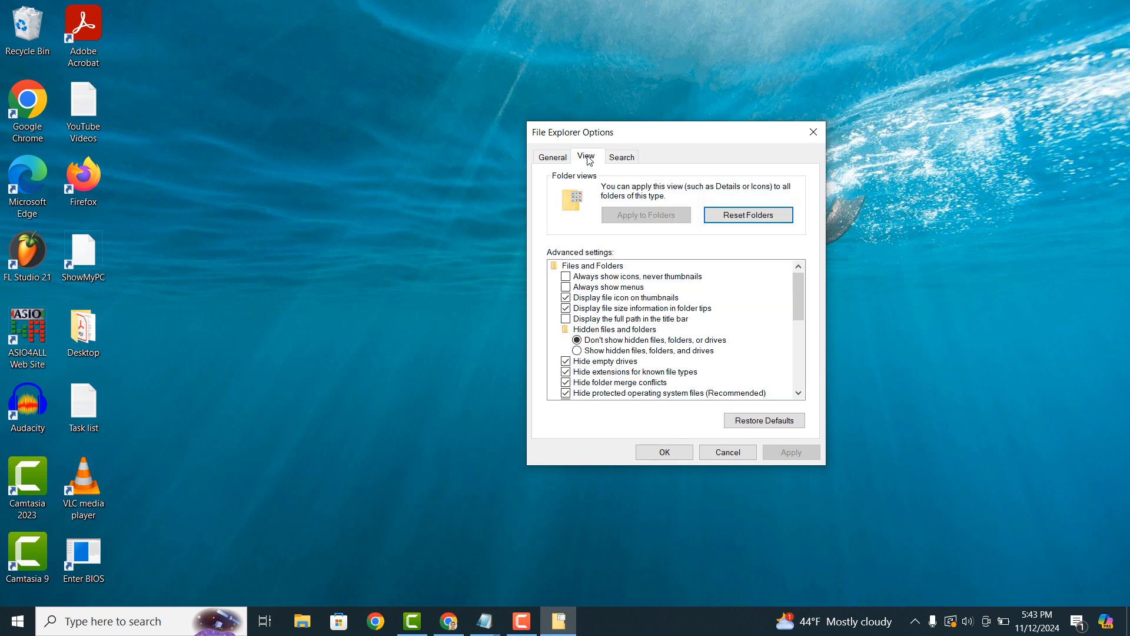
mouse_move(591, 362)
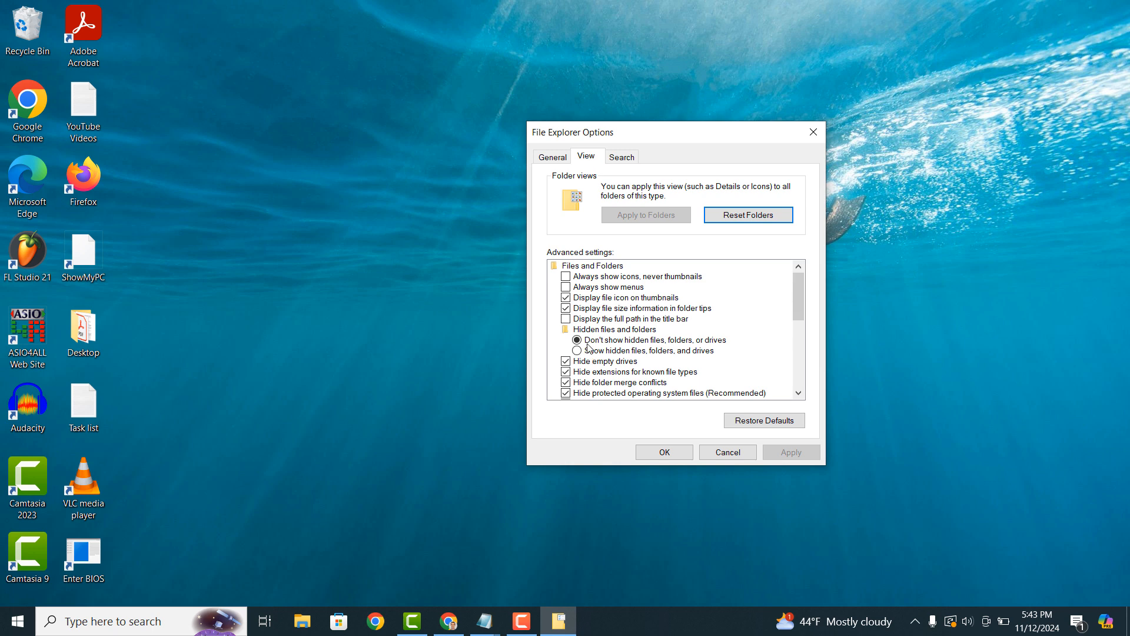
click(576, 351)
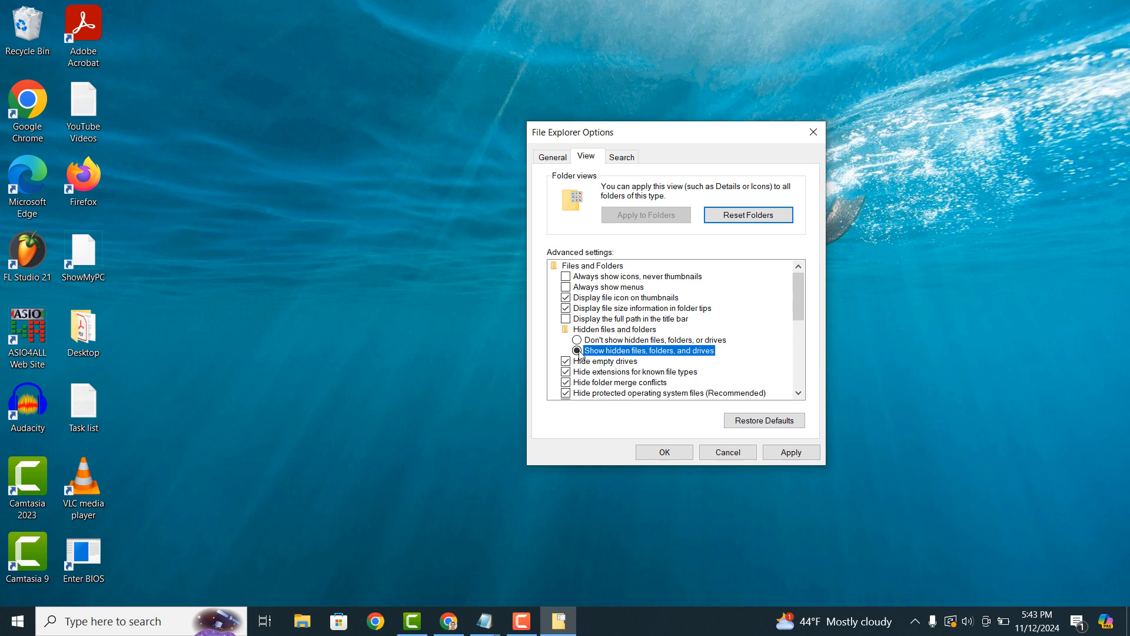
click(791, 452)
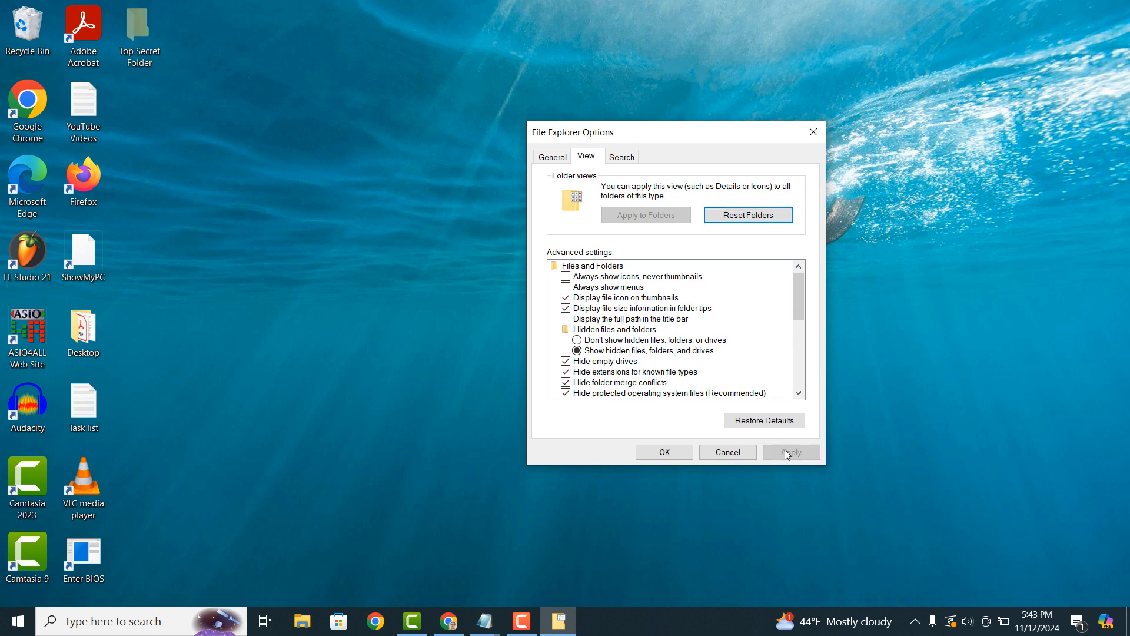
click(663, 452)
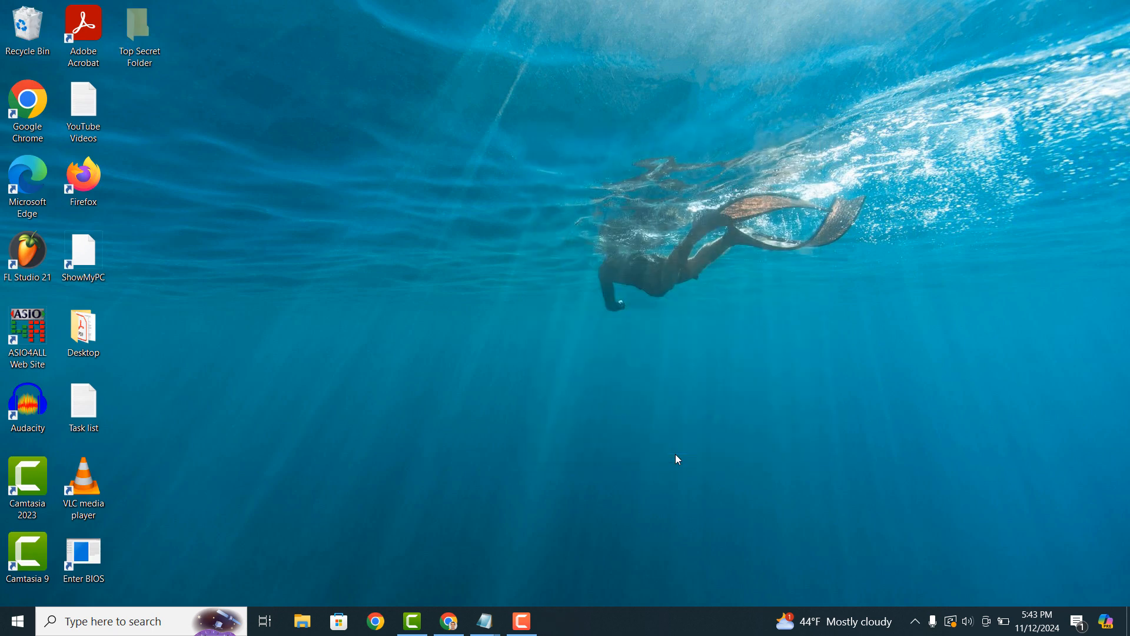
mouse_move(161, 34)
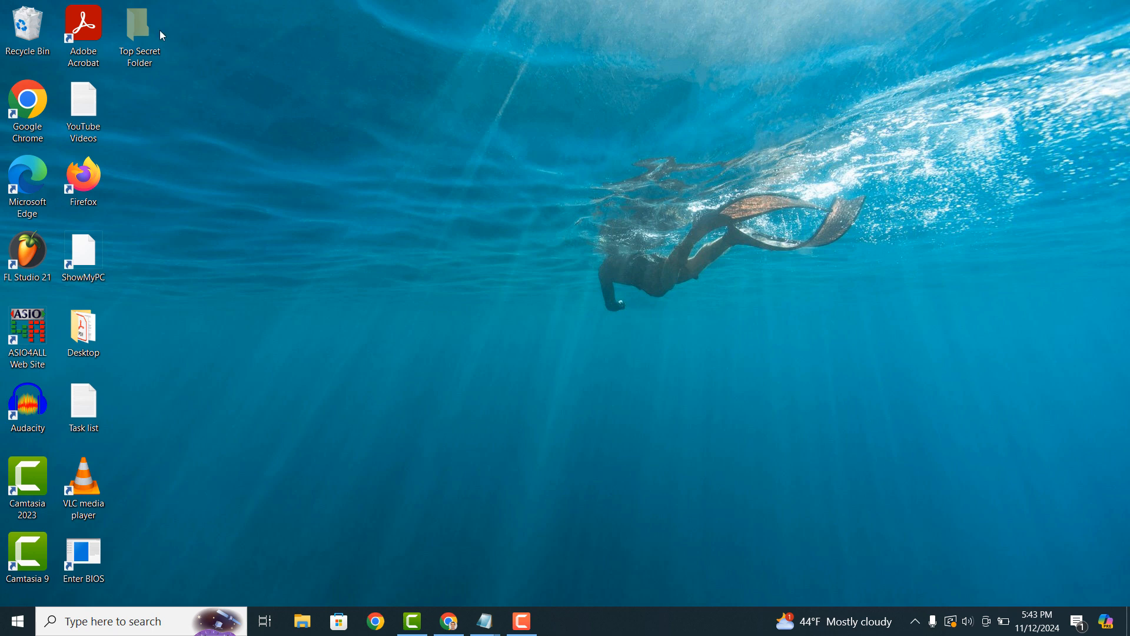
- Drag the faded Top Secret Folder from the top icon row into empty desktop space
drag(139, 25, 306, 256)
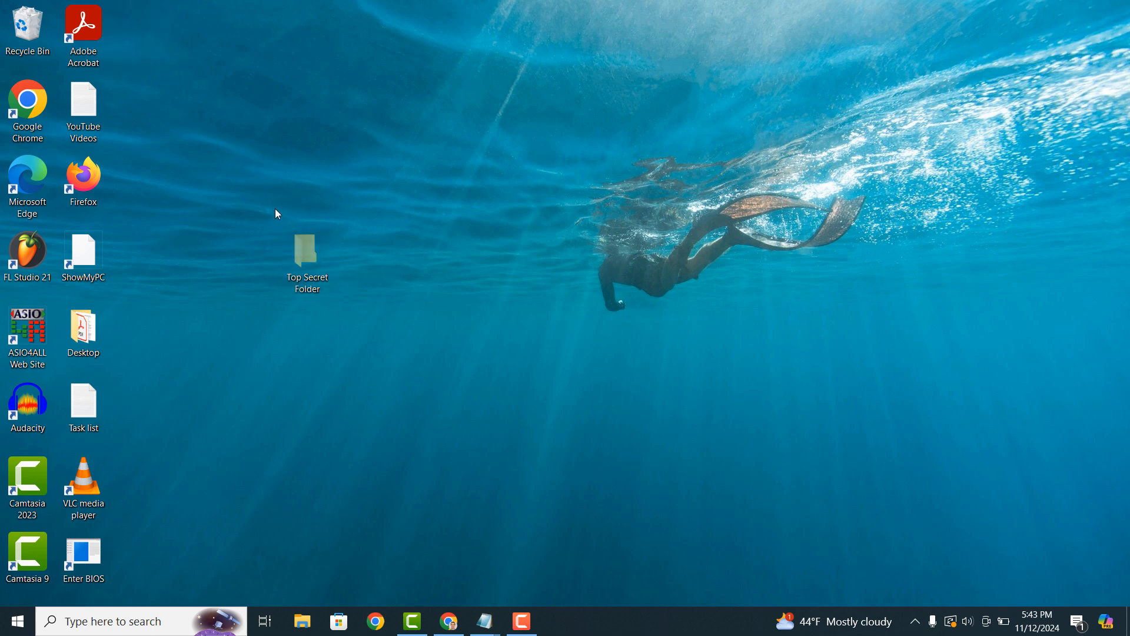
click(306, 256)
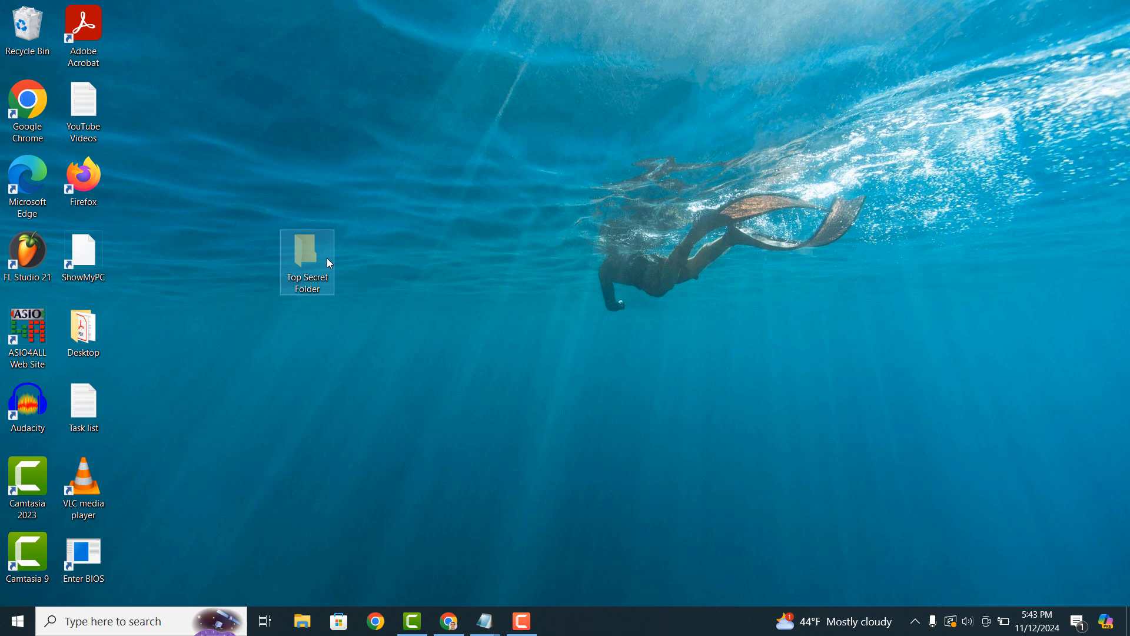
mouse_move(315, 272)
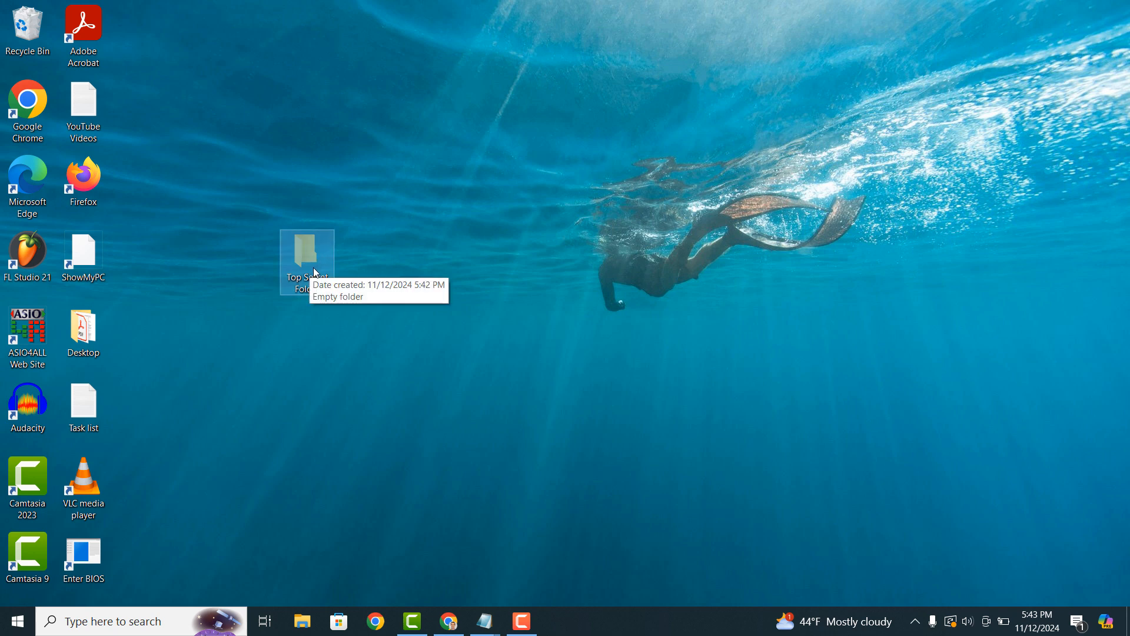
- Clear the Hidden attribute in Properties so Top Secret Folder appears unfaded again
click(306, 255)
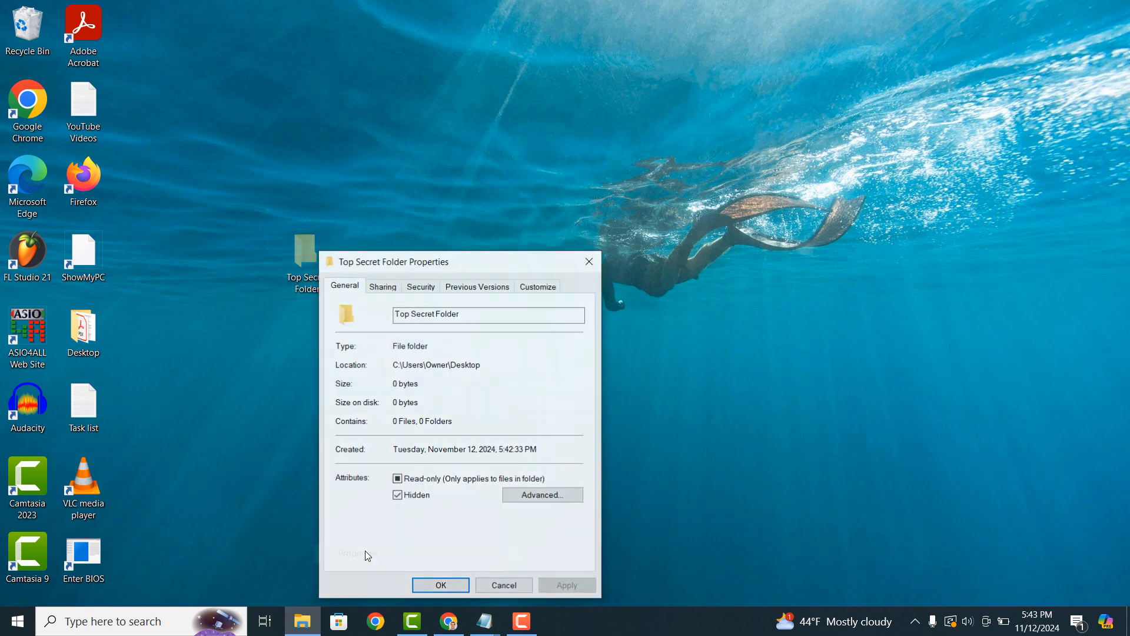
click(397, 496)
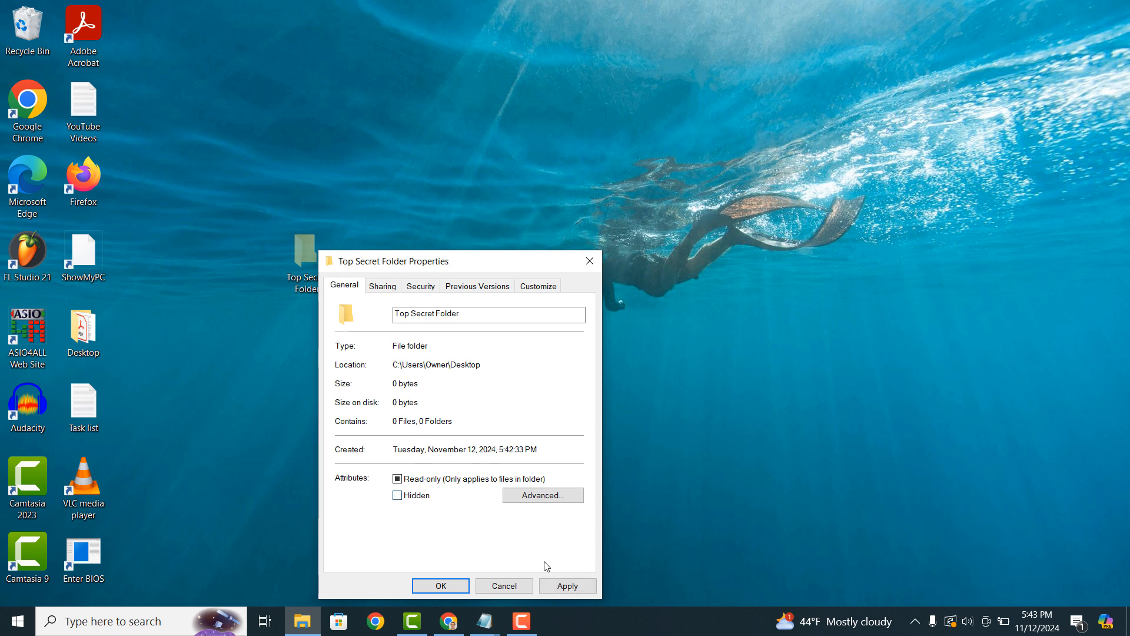
click(439, 585)
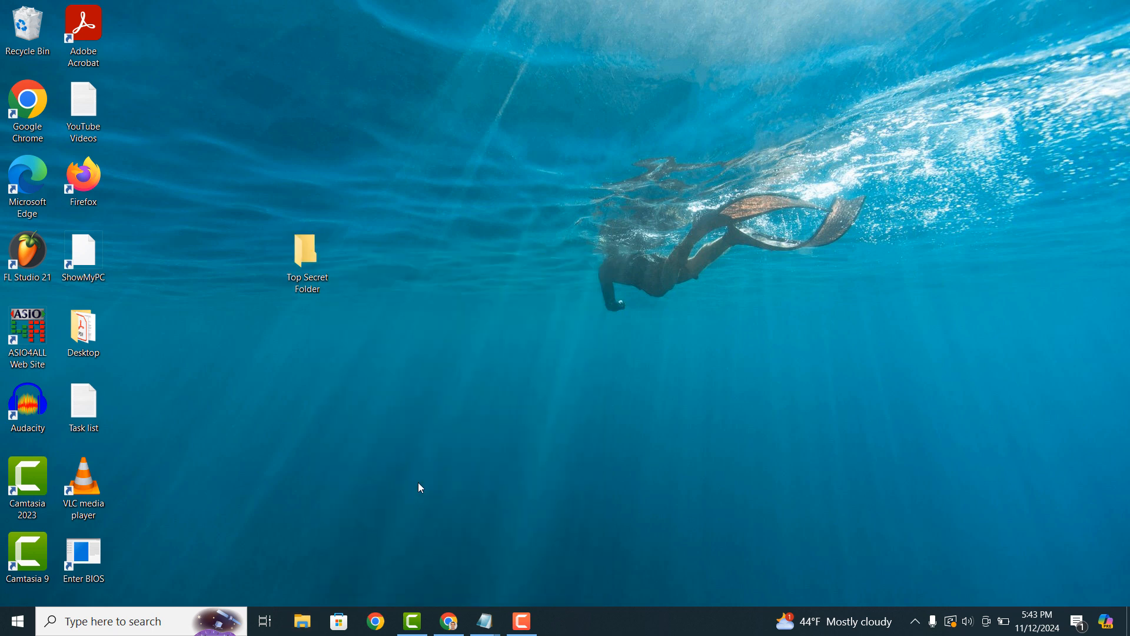